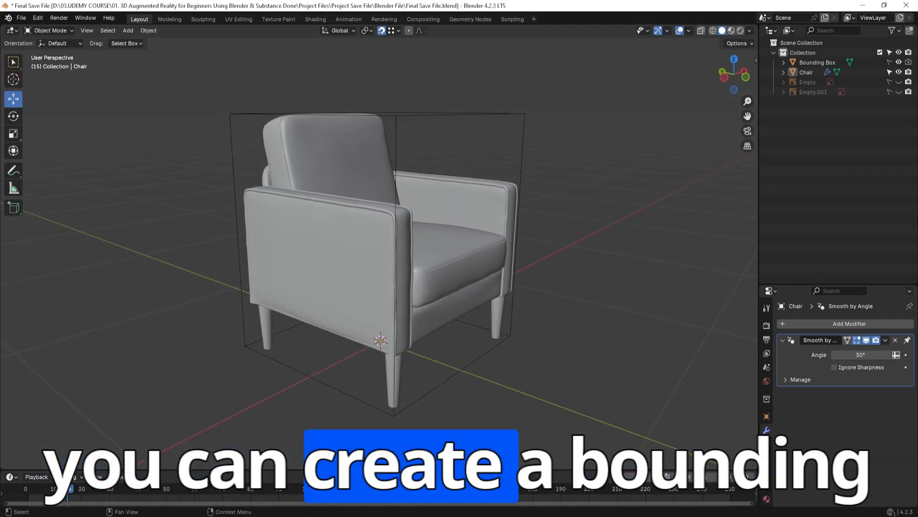
- Replace the finished chair file with a fresh General scene from File > New
left_click(900, 72)
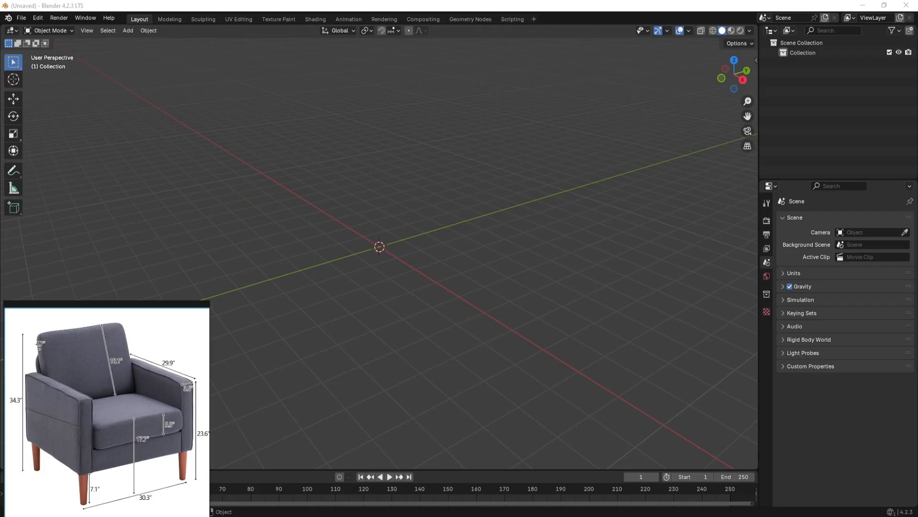
mouse_move(97, 432)
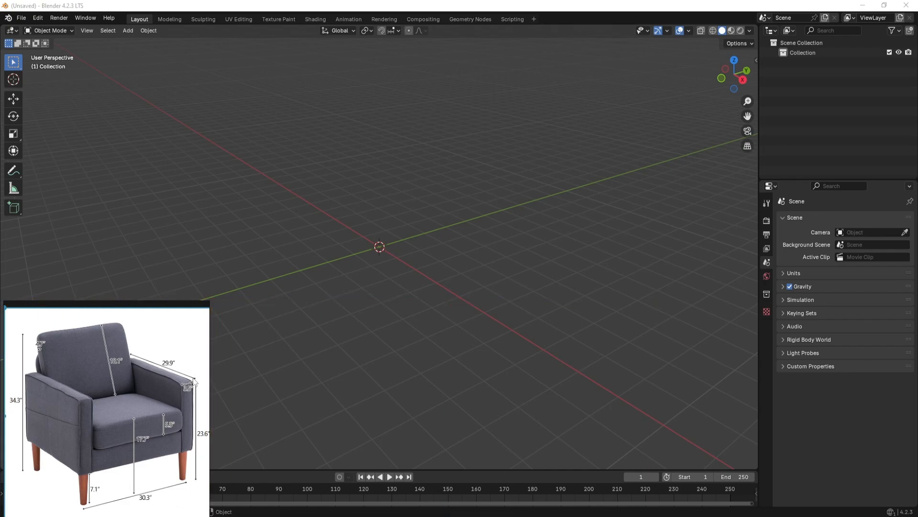
mouse_move(410, 315)
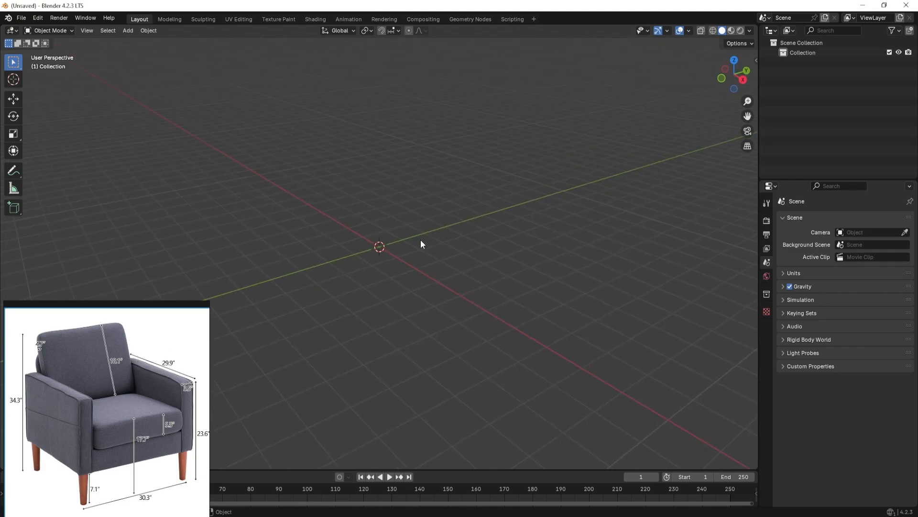
- Add a cube mesh at the scene centre, entering Edit Mode and returning to Object Mode
left_click(127, 31)
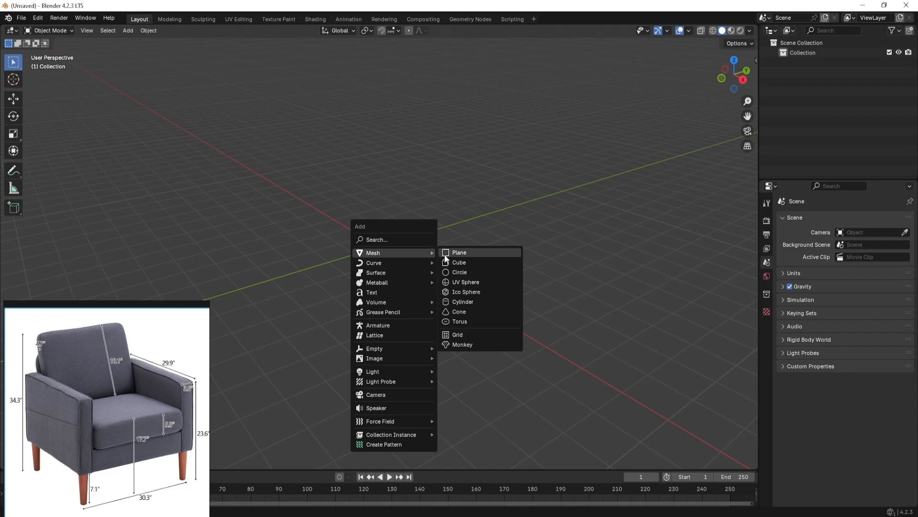
left_click(459, 262)
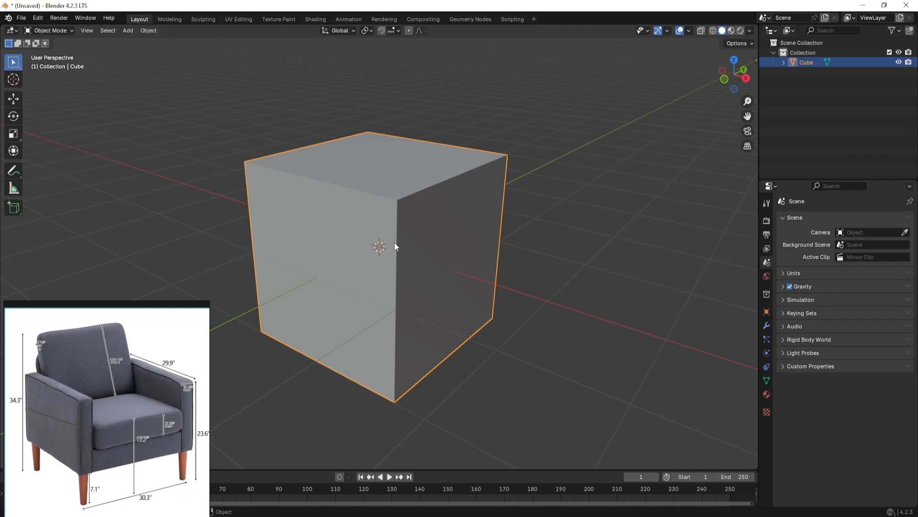
key("Tab")
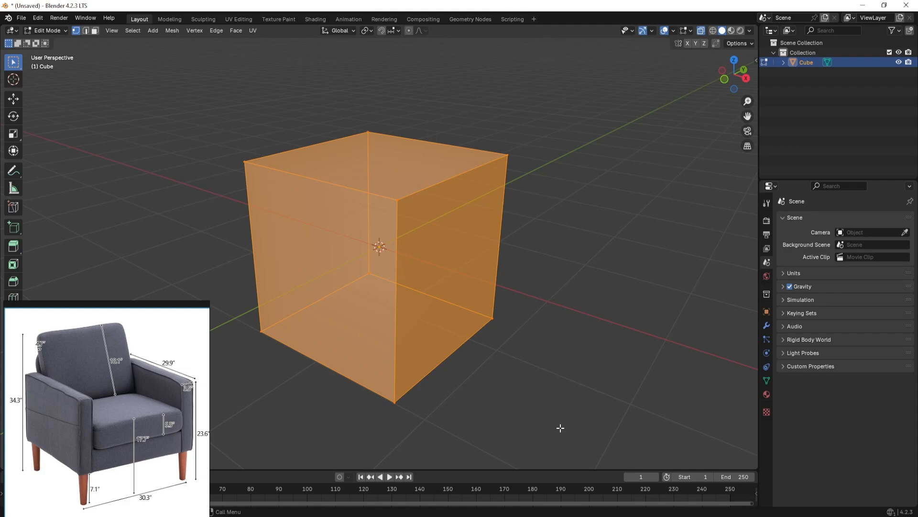
left_click(13, 98)
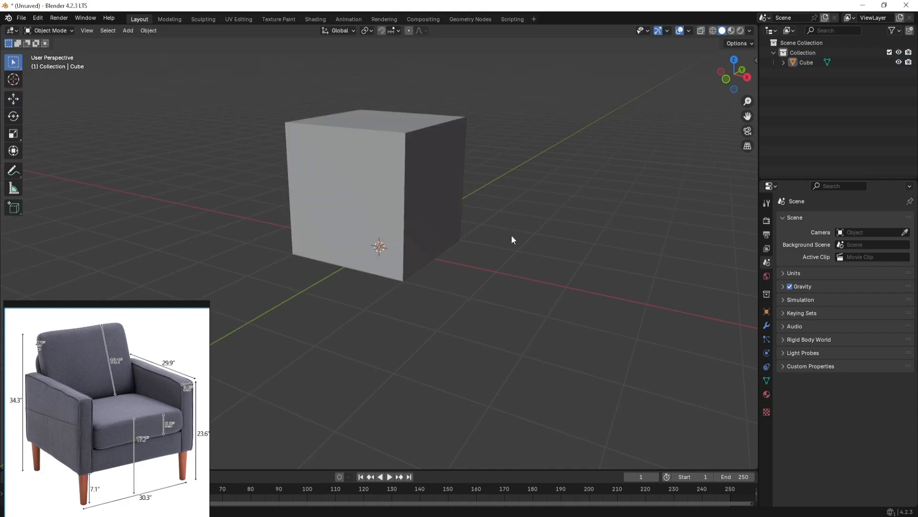
- Select the cube and open its Viewport Display 'Display As' choices in Object Properties
left_click(375, 188)
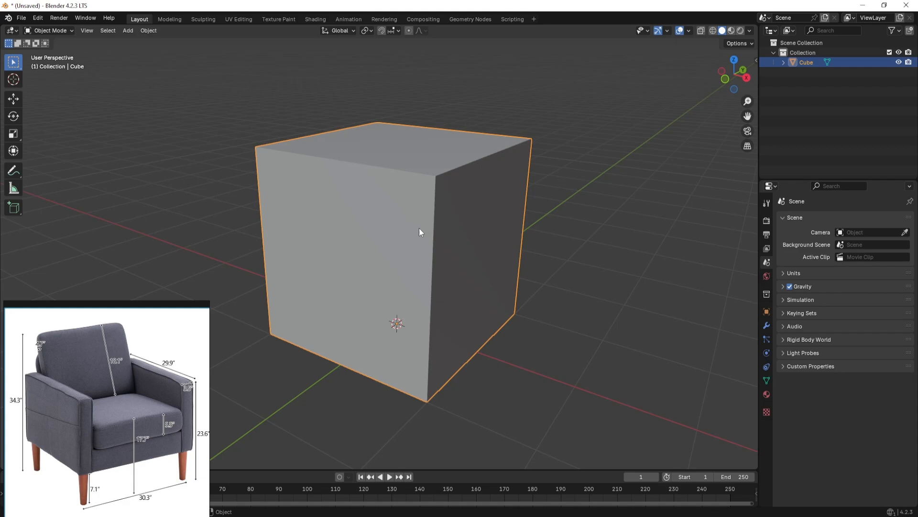
left_click(767, 311)
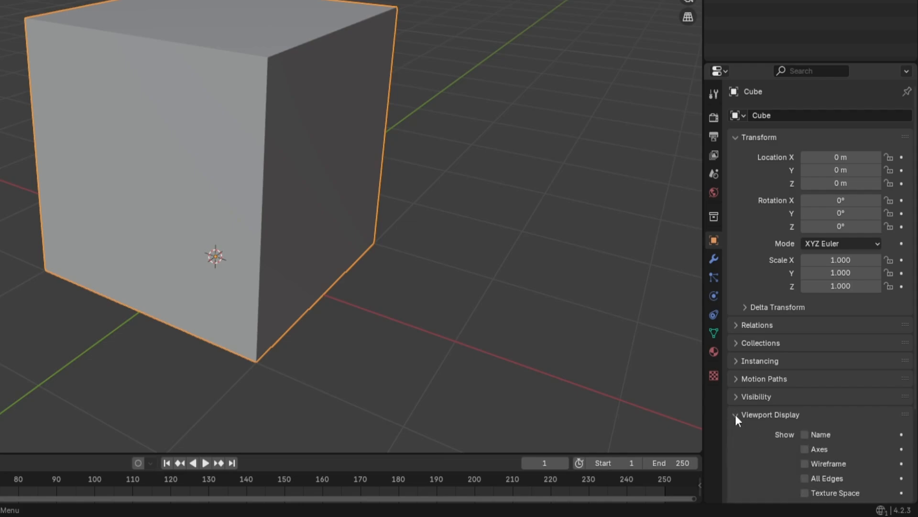
scroll("down", 3)
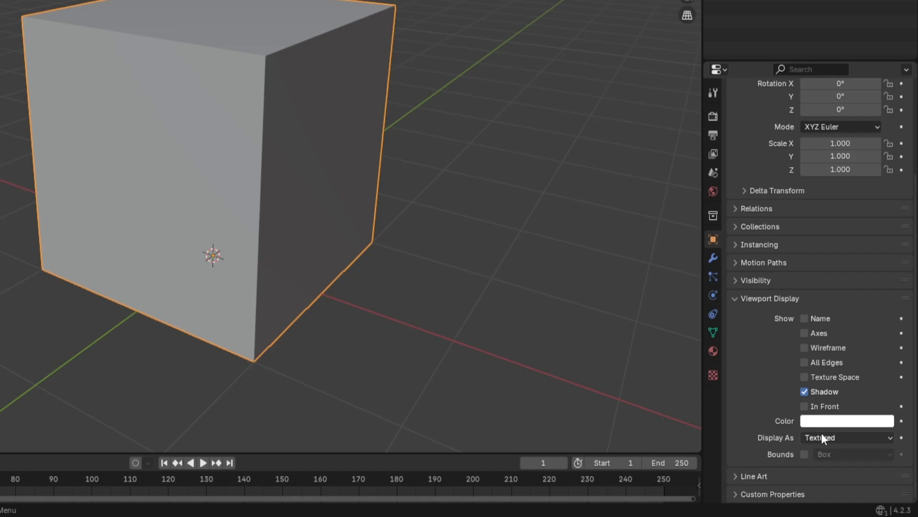
left_click(846, 437)
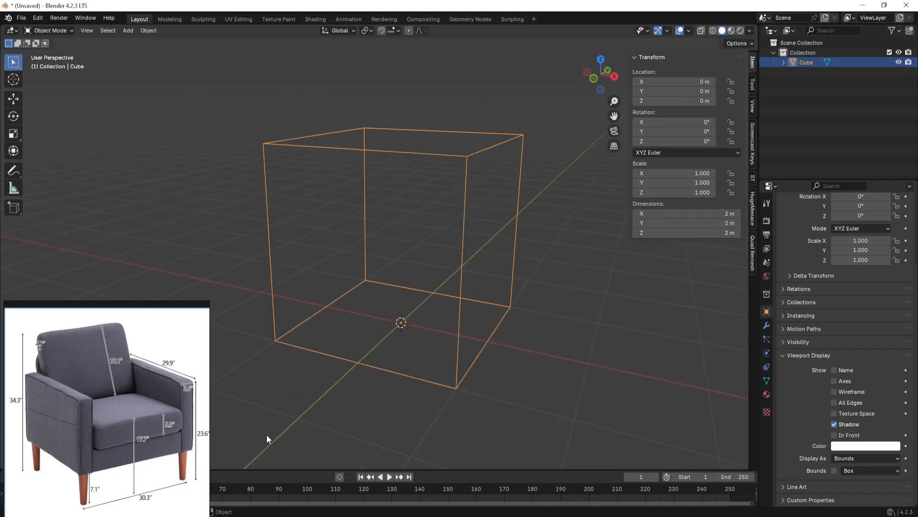
mouse_move(31, 485)
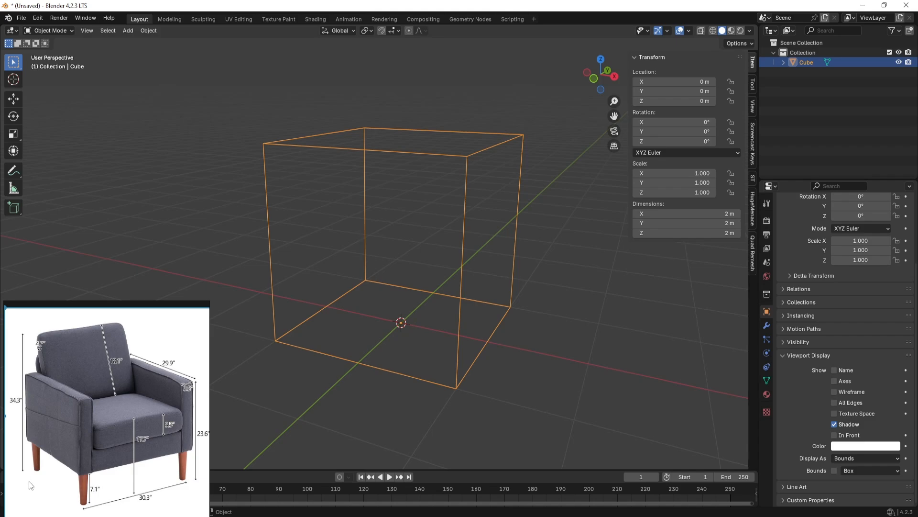
mouse_move(13, 409)
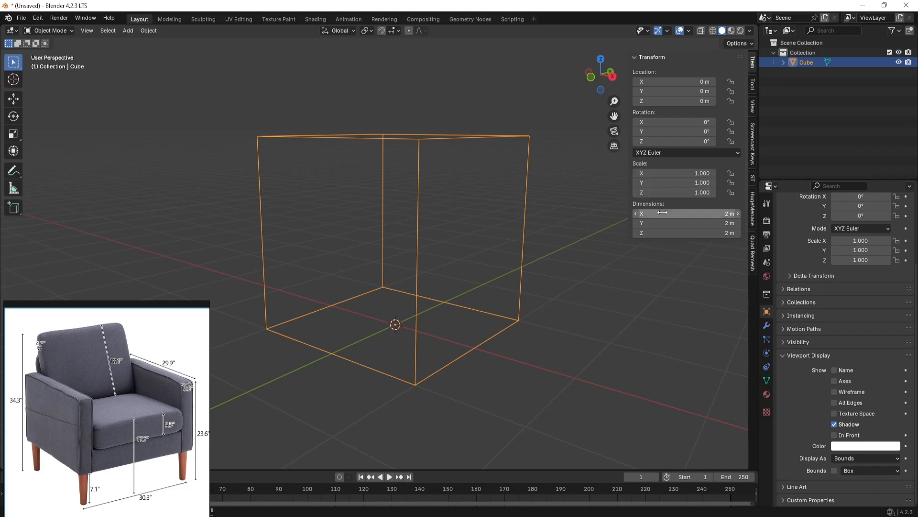
mouse_move(686, 223)
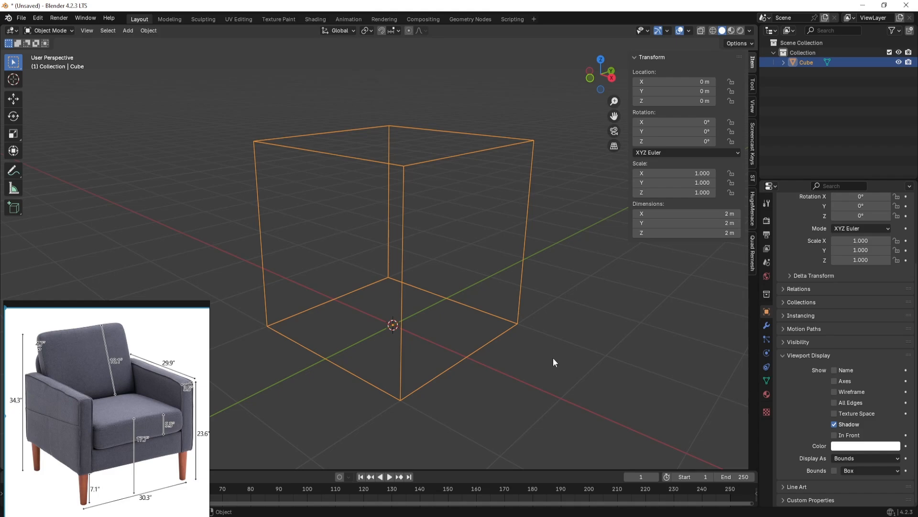
- Set the cube's Z dimension to 34.3 inches, giving 0.871 m
double_click(685, 233)
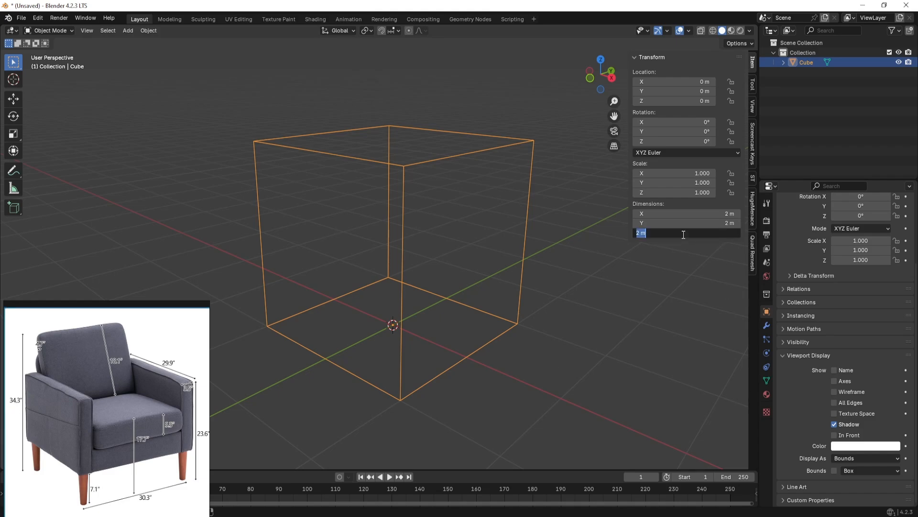
type("34.3")
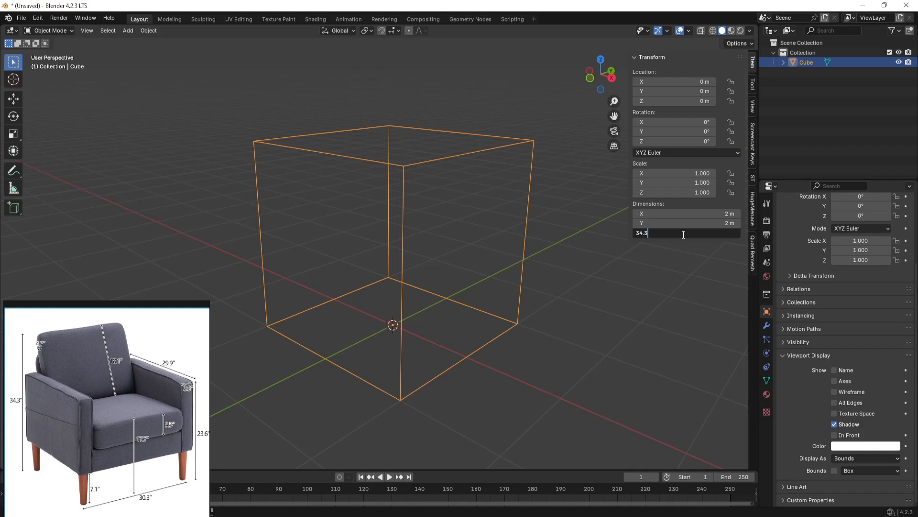
type("INCH")
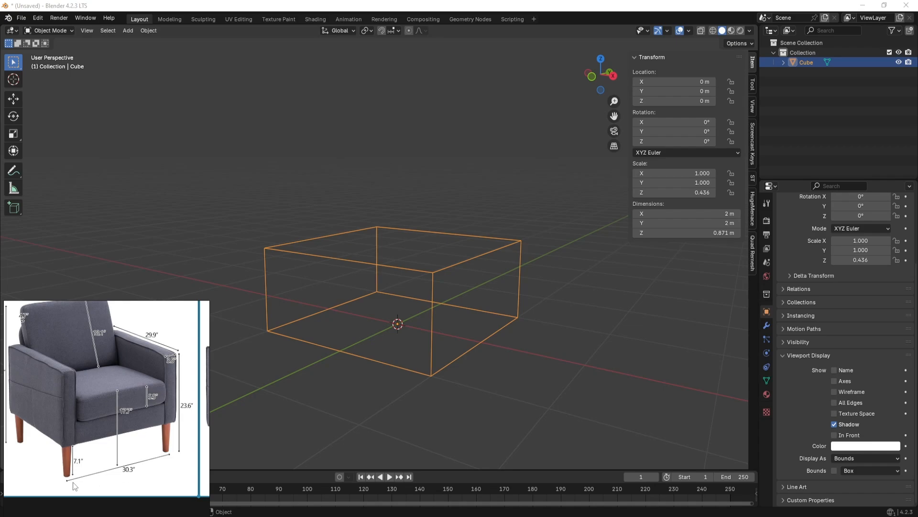
mouse_move(583, 300)
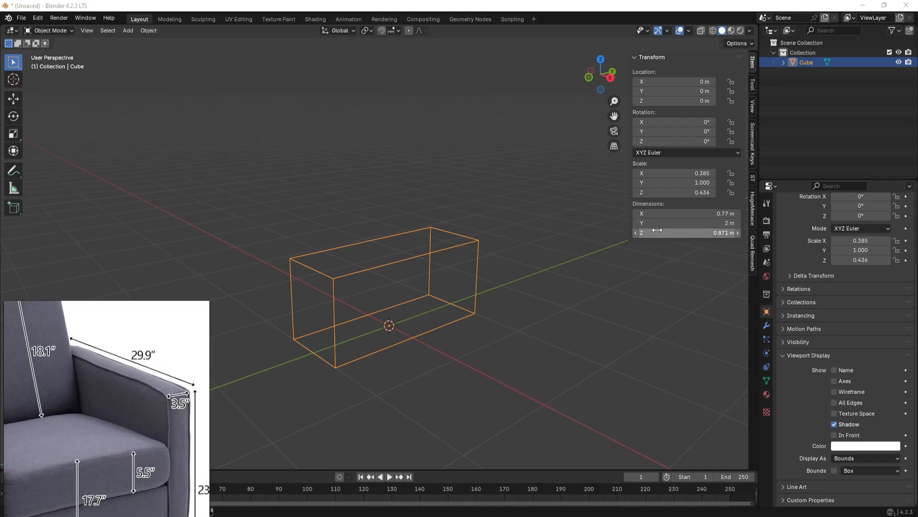
- Enter 29.9 inches as the cube's Y dimension
double_click(686, 222)
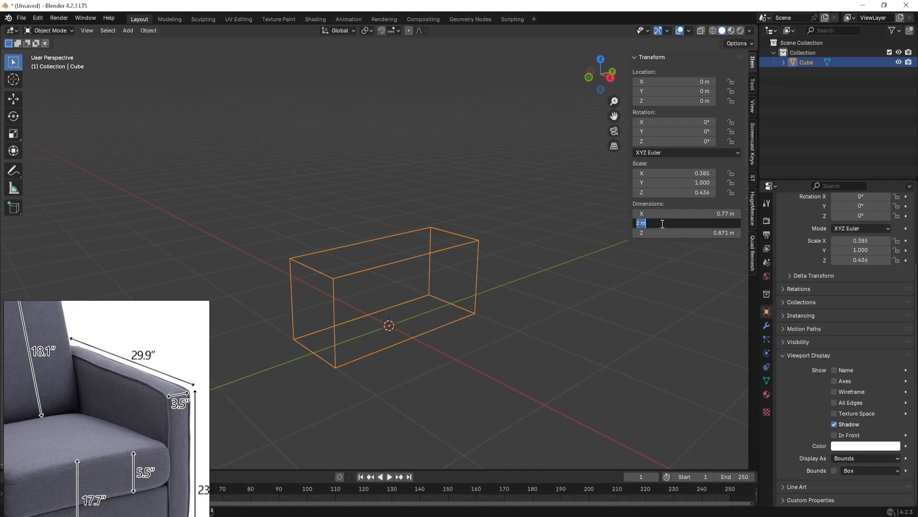
type("29.9")
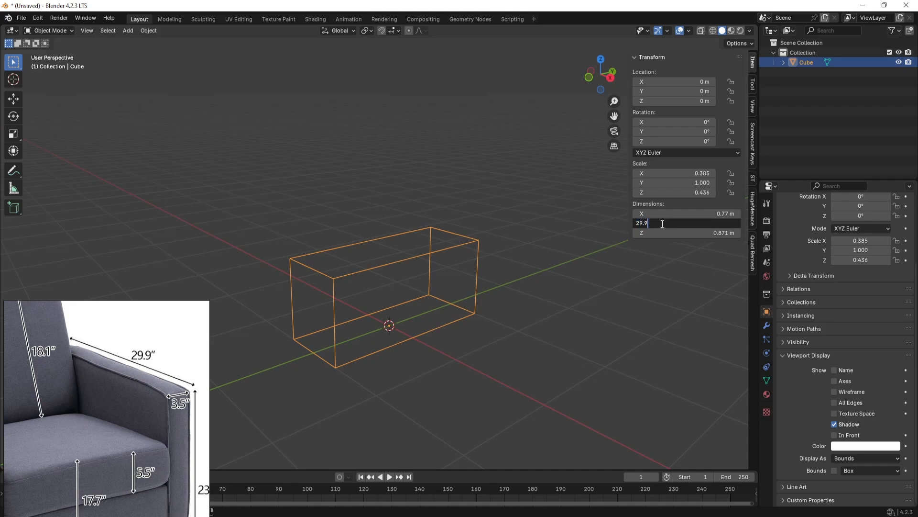